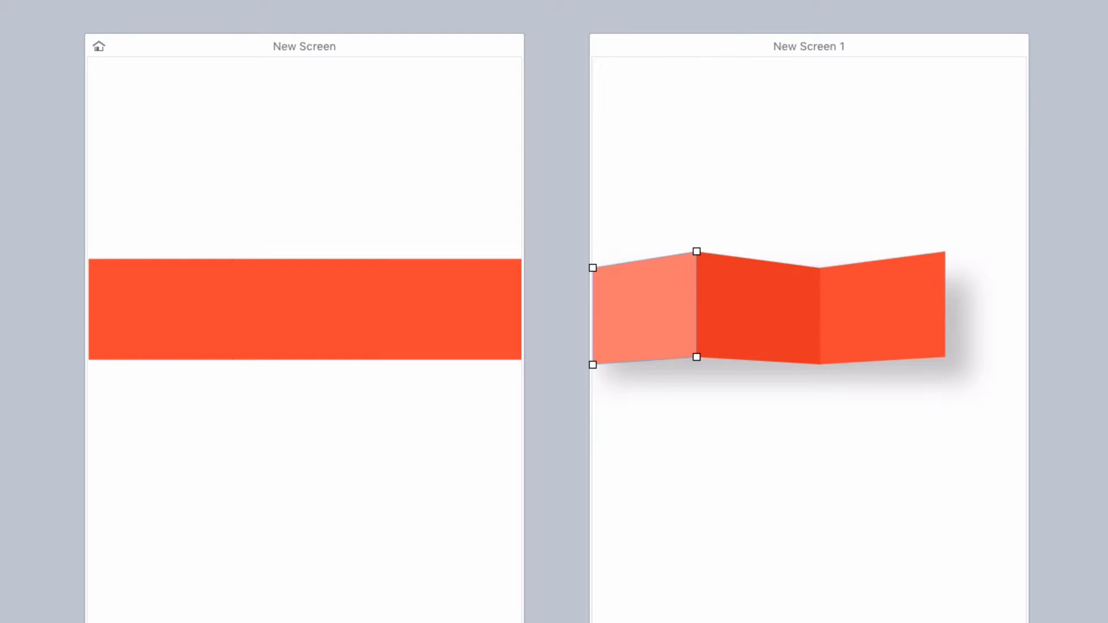
Send the home and search artboards to Flinto at 200% scale for iPhone 6.
{"action": "left_click", "coordinate": [880, 307]}
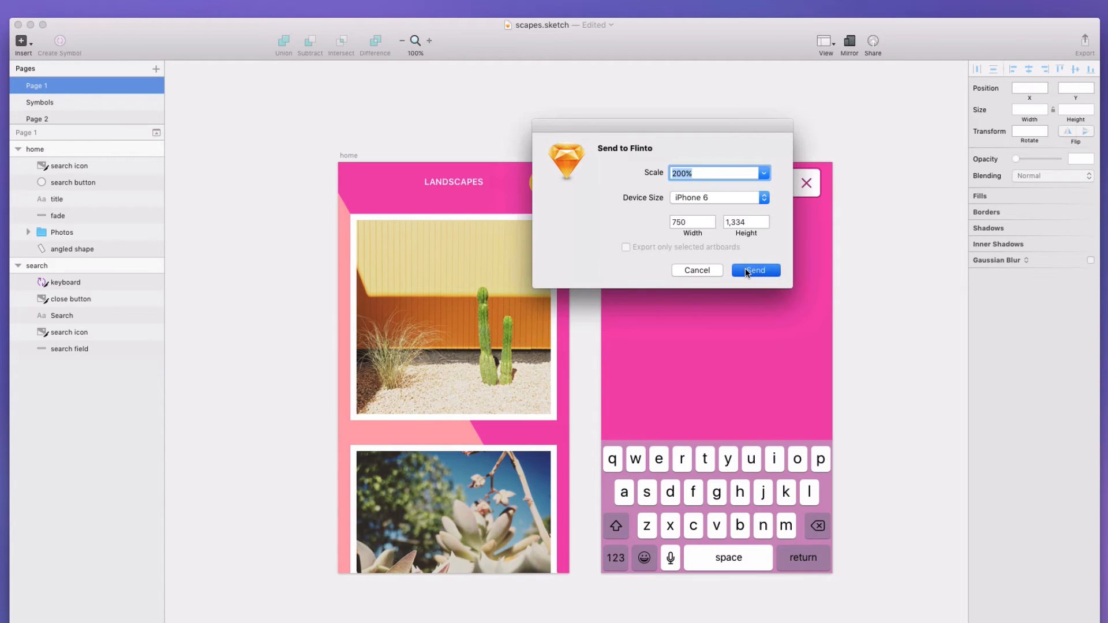
{"action": "left_click", "coordinate": [755, 270]}
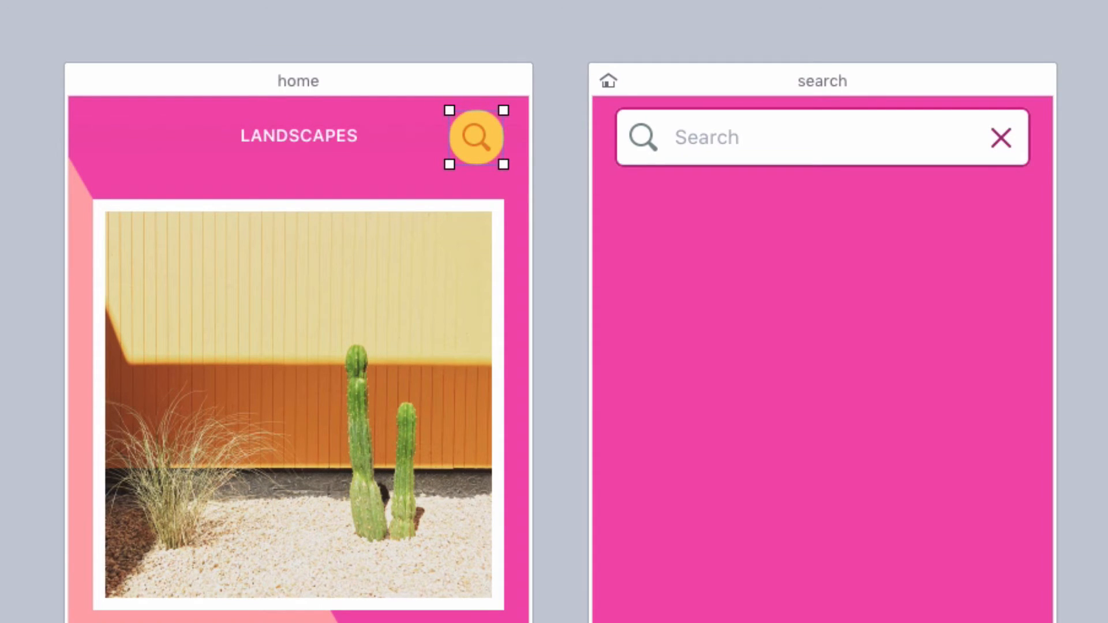
{"action": "mouse_move", "coordinate": [258, 175]}
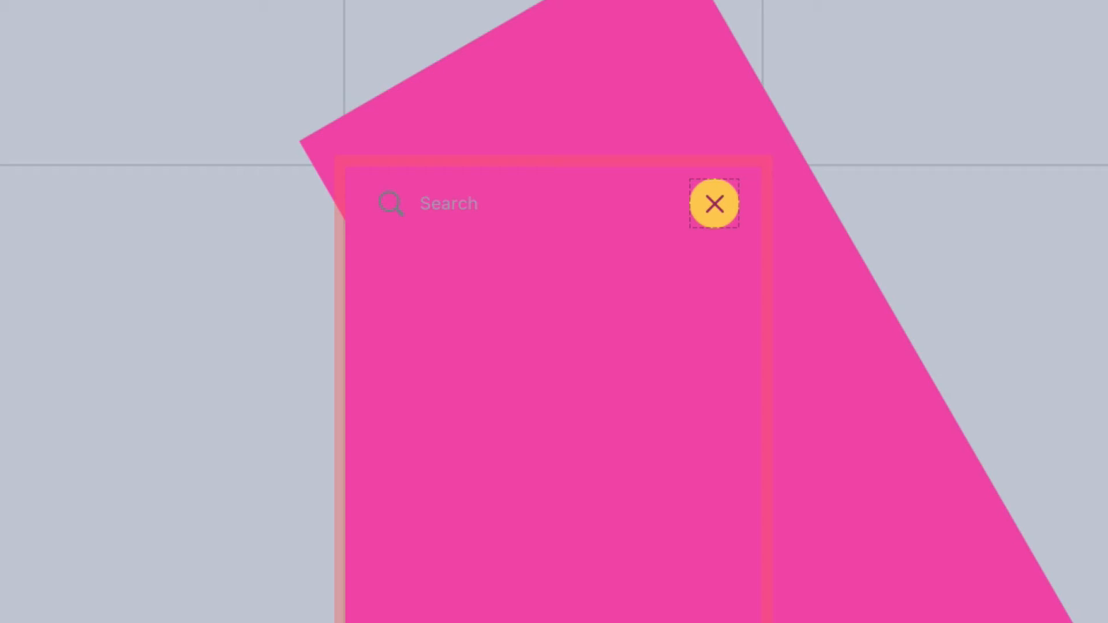
{"action": "mouse_move", "coordinate": [159, 177]}
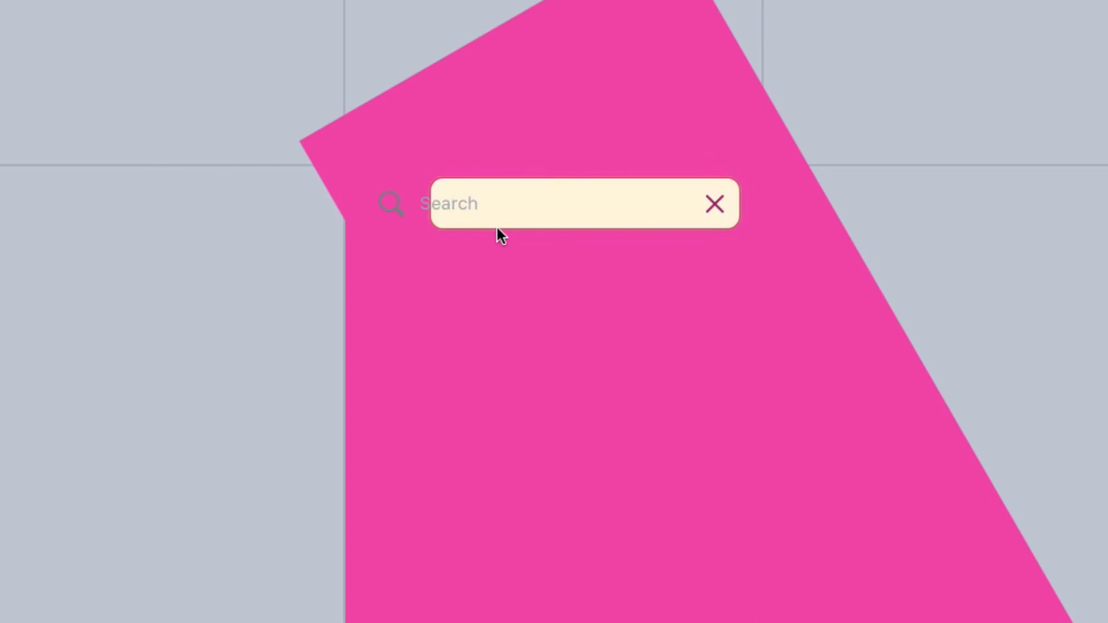
{"action": "mouse_move", "coordinate": [389, 237]}
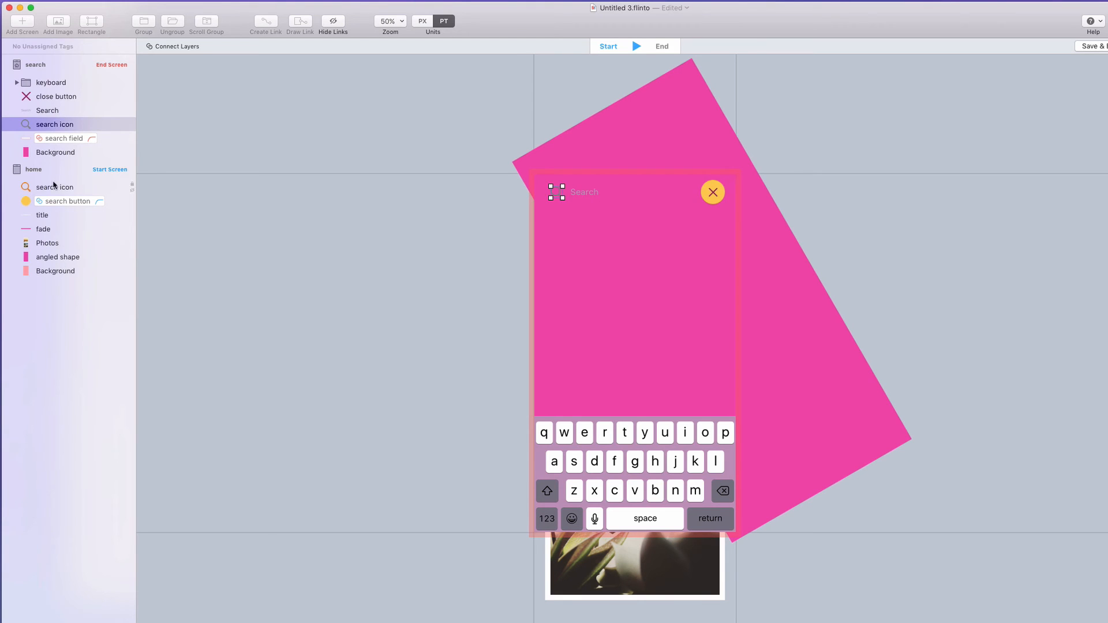
Connect the search icon, angled shape, close button and keyboard layers across both screens.
{"action": "left_click", "coordinate": [57, 257]}
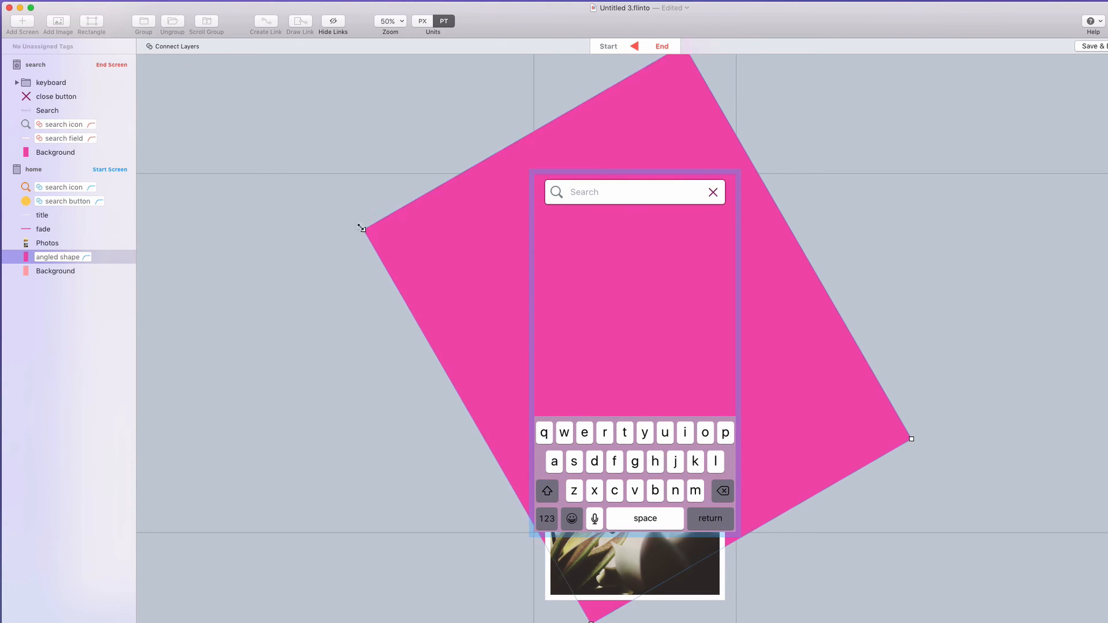
{"action": "left_click", "coordinate": [634, 46]}
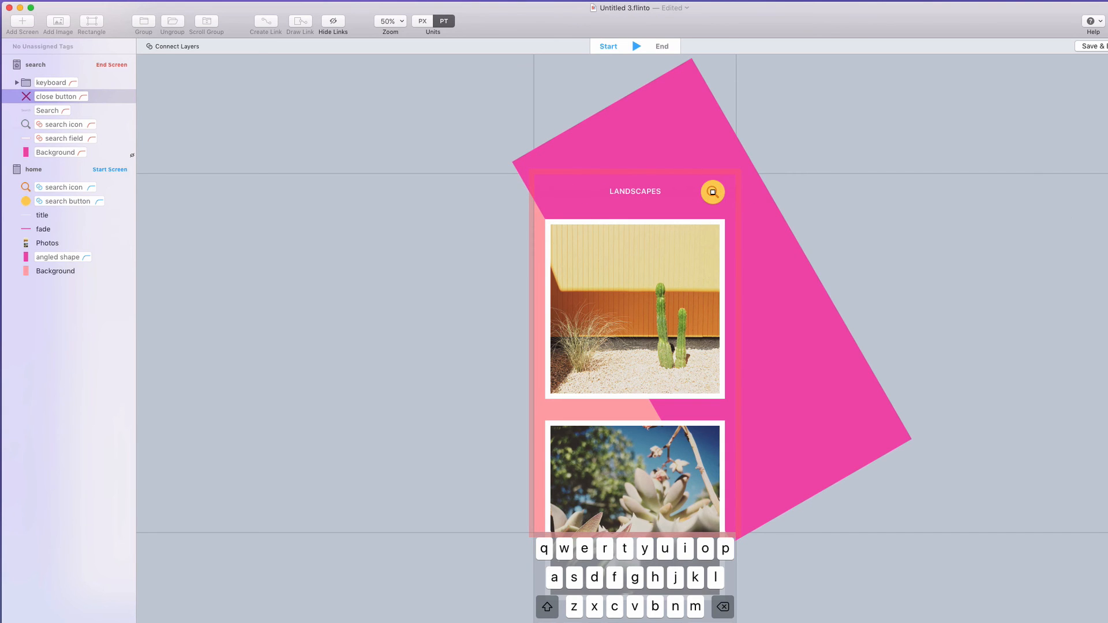
{"action": "left_click", "coordinate": [47, 242]}
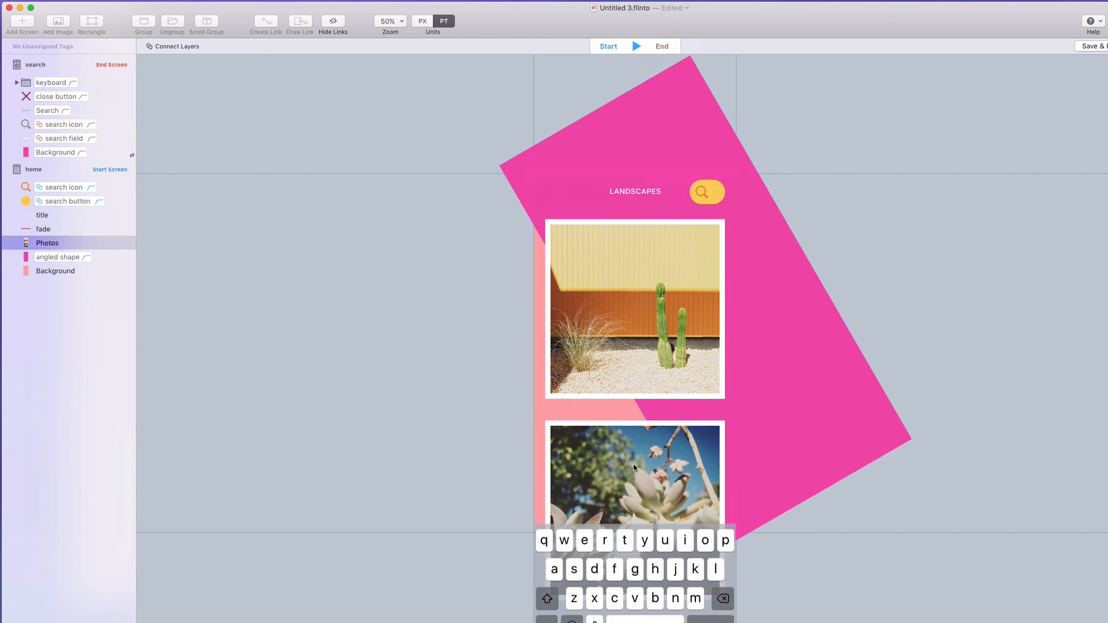